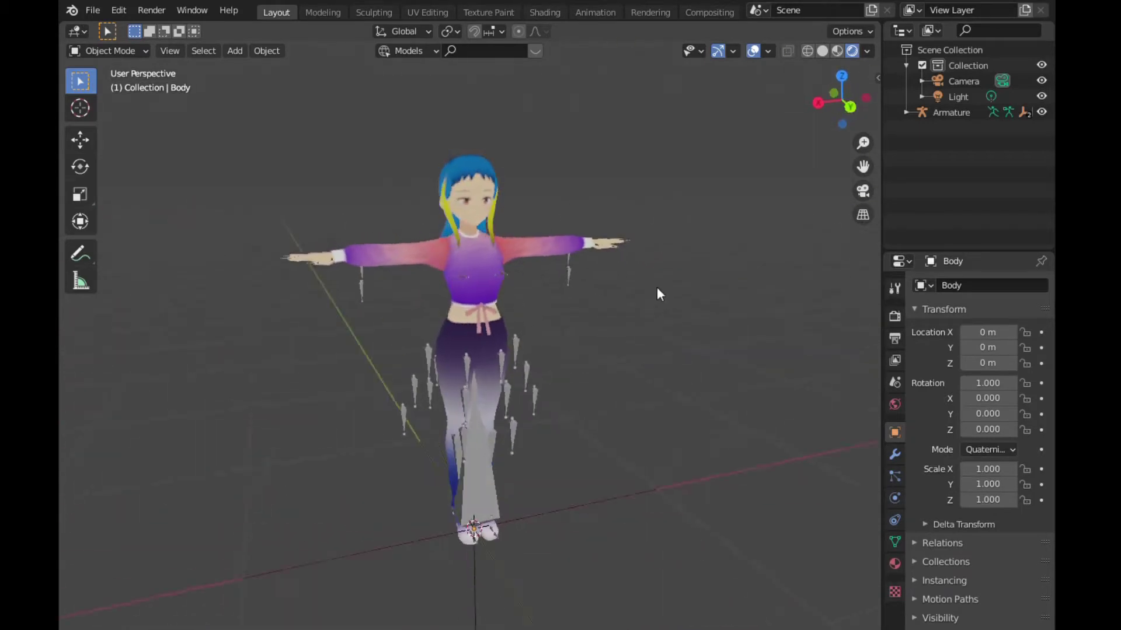
Load the anime character model in the viewer and switch on HDRI Blurriness in the Scene panel
click(951, 112)
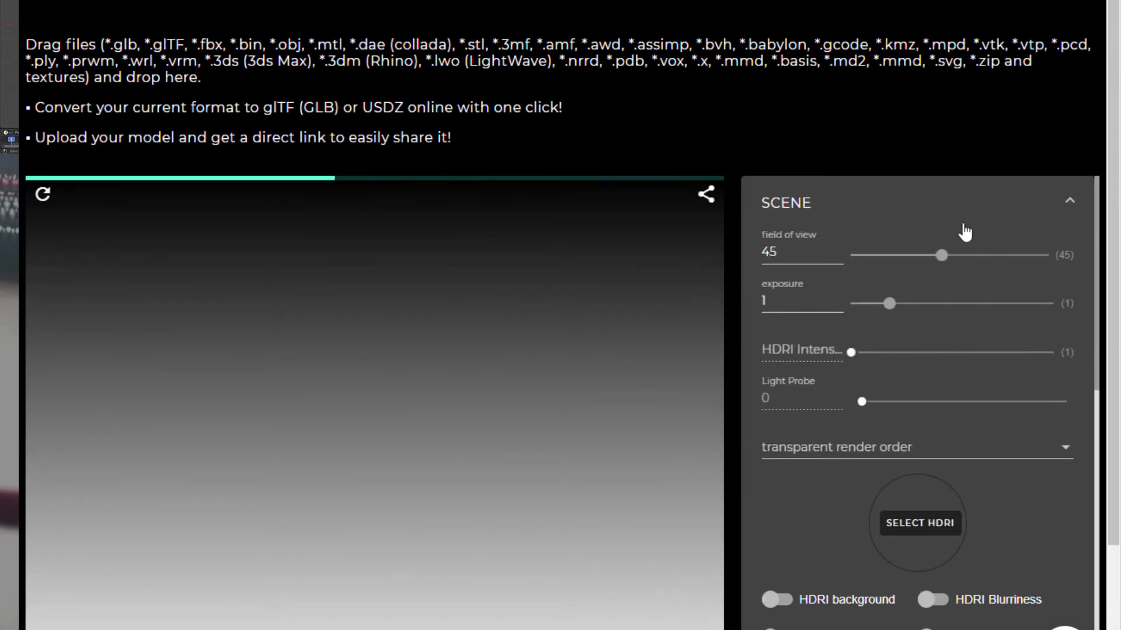
scroll(down, 3)
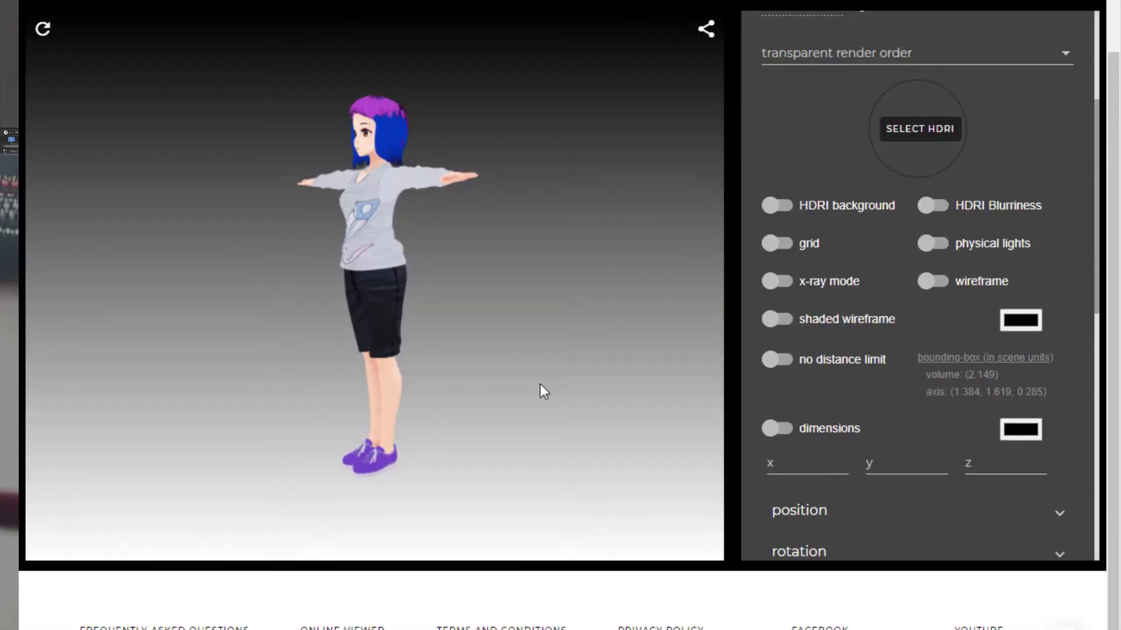
click(930, 205)
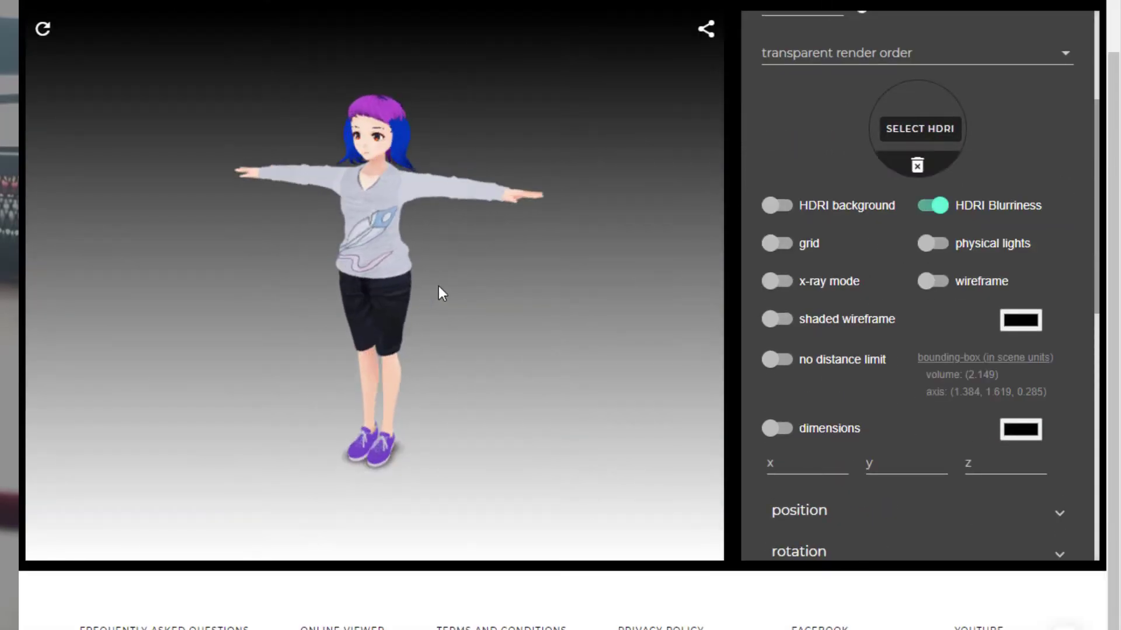
click(917, 129)
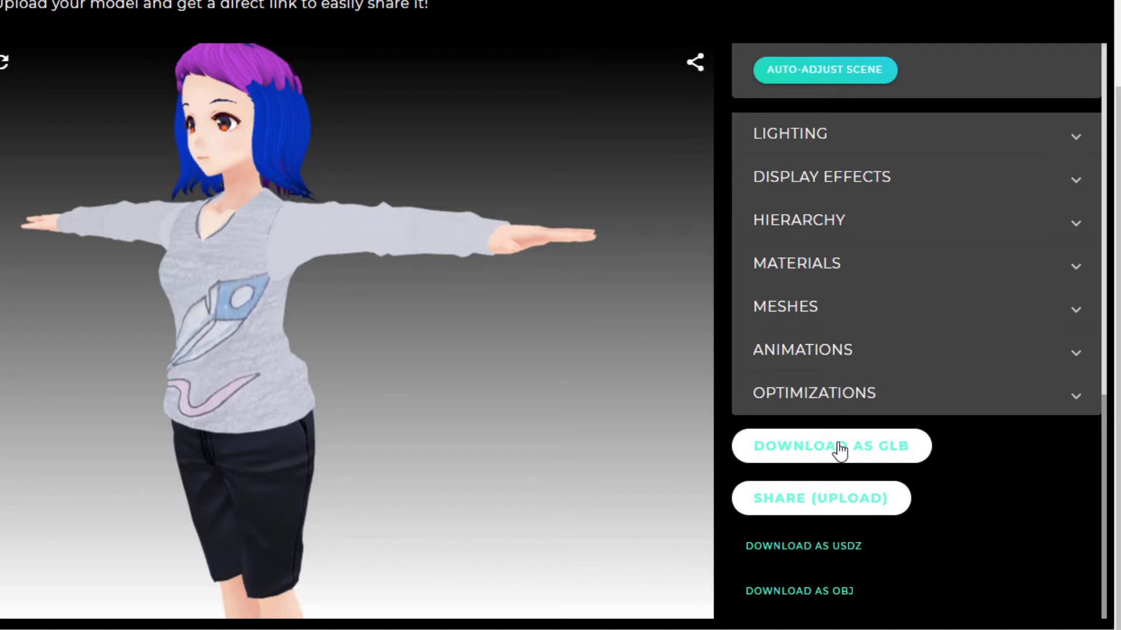
mouse_move(875, 580)
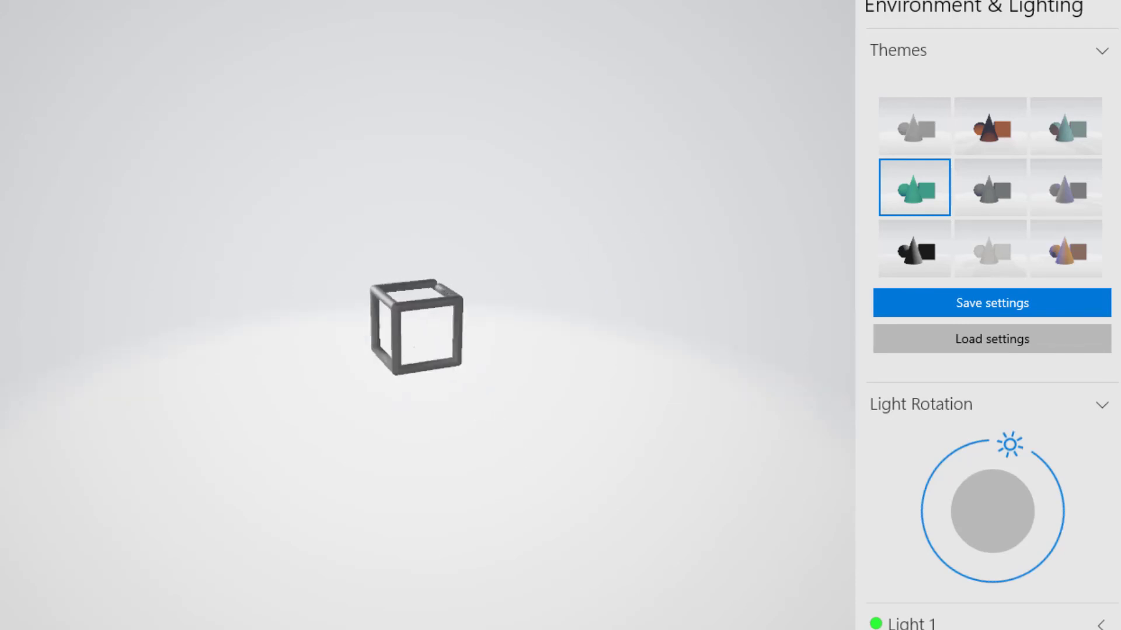
Apply the Default theme under Environment & Lighting to the loaded GLB character
click(913, 126)
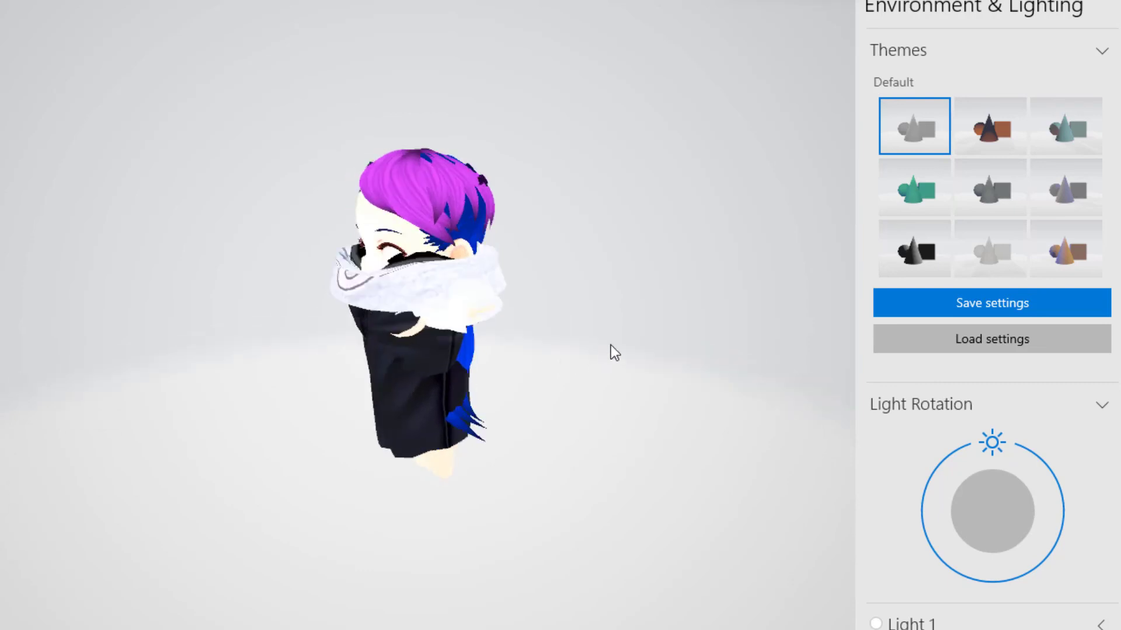